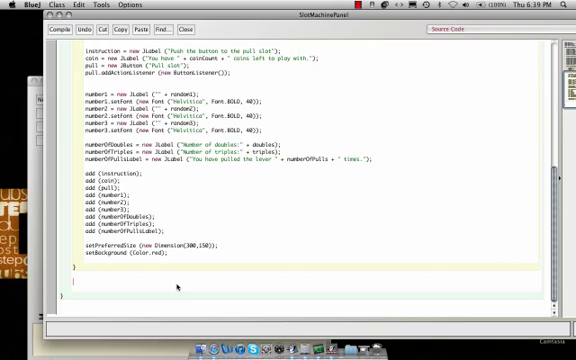
Declare 'private class ButtonListener implements ActionListener' below the constructor
{"action": "type", "text": "private"}
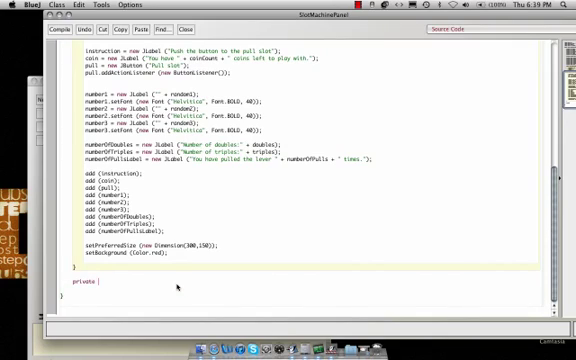
{"action": "type", "text": "class ButtonListener"}
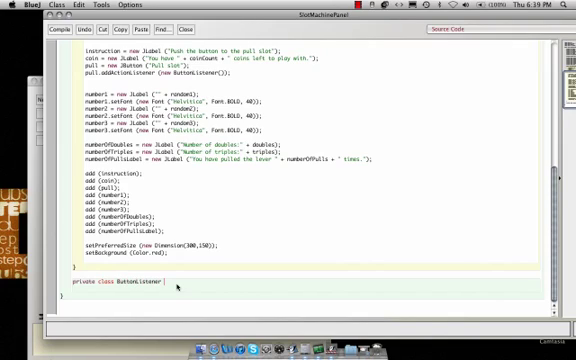
{"action": "type", "text": "implements"}
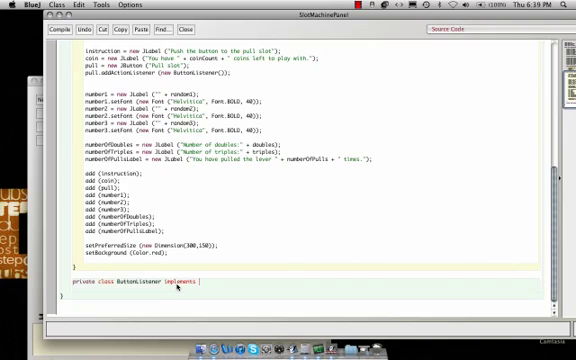
{"action": "type", "text": "A"}
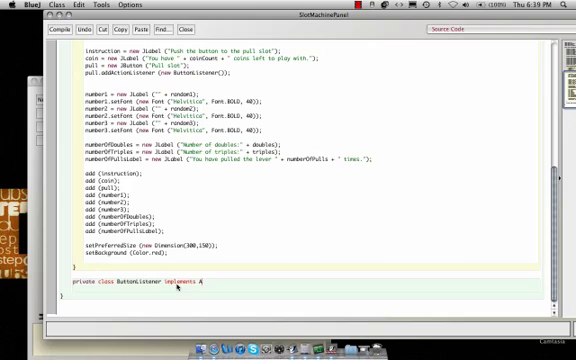
{"action": "type", "text": "ctionListener {"}
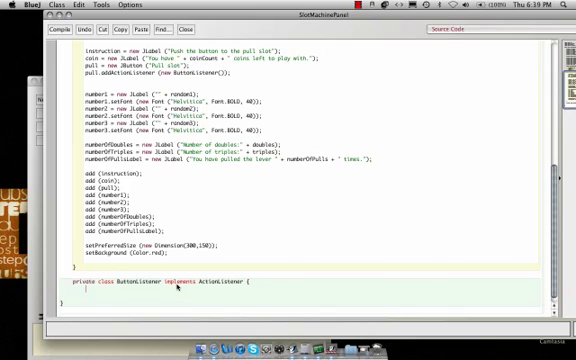
Add the 'public void actionPerformed (ActionEvent event)' method header
{"action": "type", "text": "pull"}
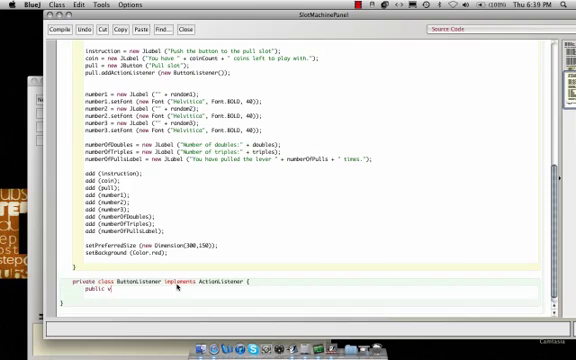
{"action": "type", "text": "oid Ac"}
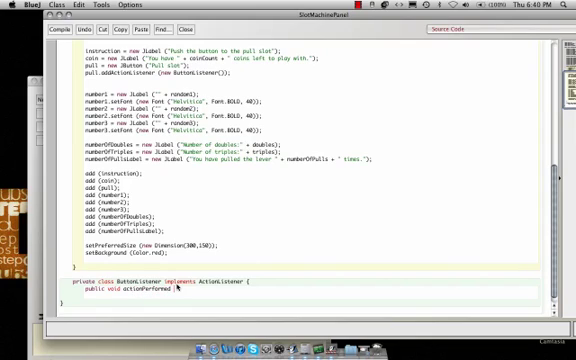
{"action": "type", "text": "actionEvent)"}
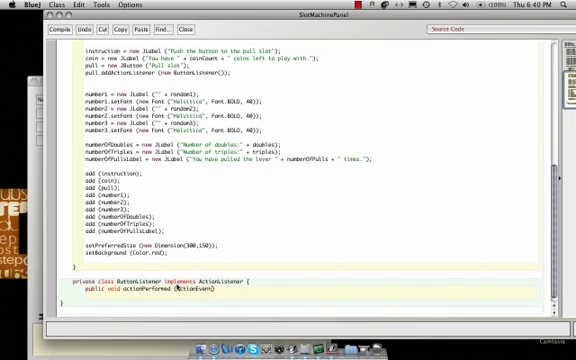
{"action": "type", "text": "event)"}
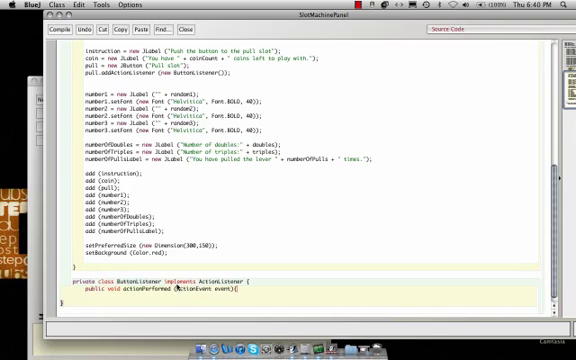
Add closing braces for actionPerformed and ButtonListener, leaving an empty method body
{"action": "scroll", "scroll_direction": "down", "scroll_amount": 3}
{"action": "type", "text": "}"}
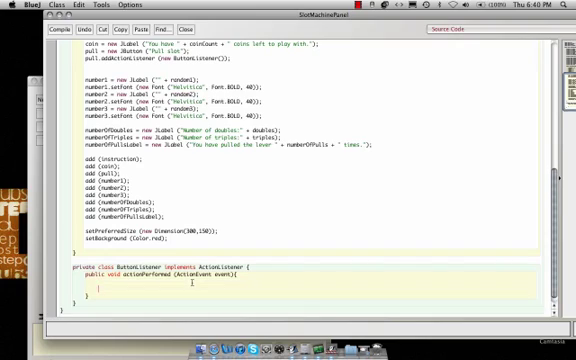
Type 'Random generator = new Random();' in the actionPerformed body
{"action": "type", "text": "Random"}
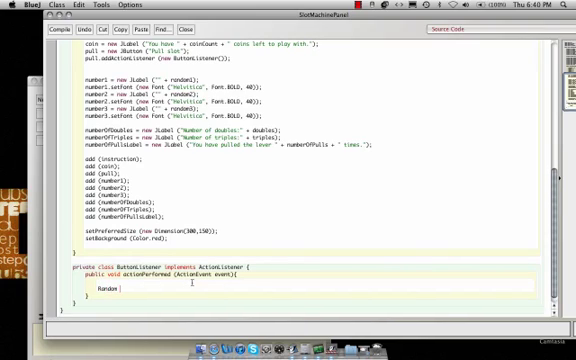
{"action": "type", "text": "g"}
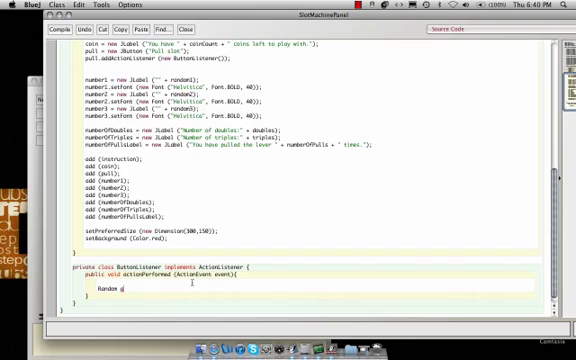
{"action": "type", "text": "generator"}
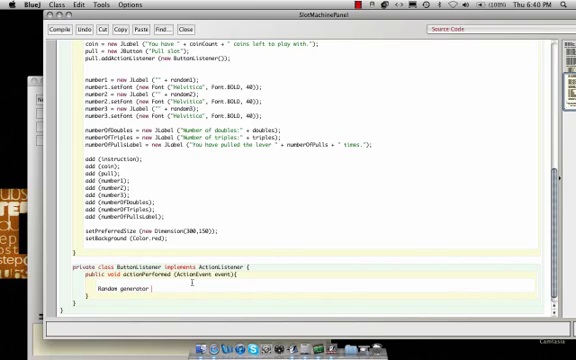
{"action": "type", "text": "="}
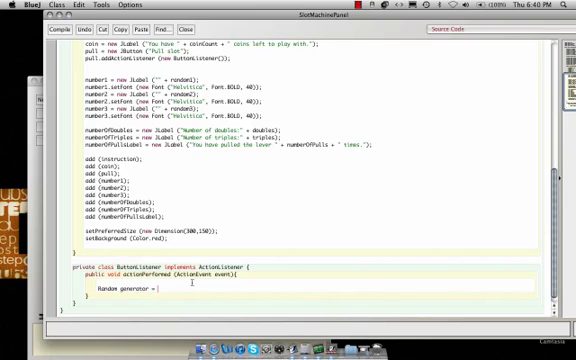
{"action": "type", "text": "new Random();"}
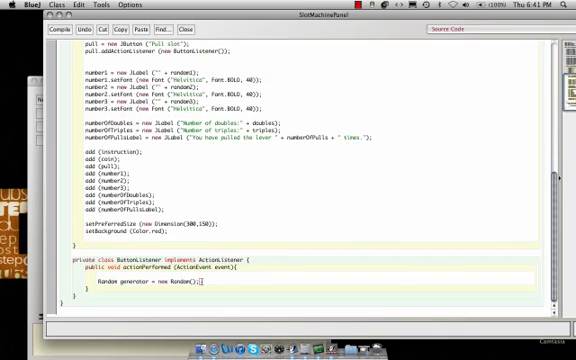
Start lines for random1, random2 and random3 beneath the generator
{"action": "type", "text": "random1"}
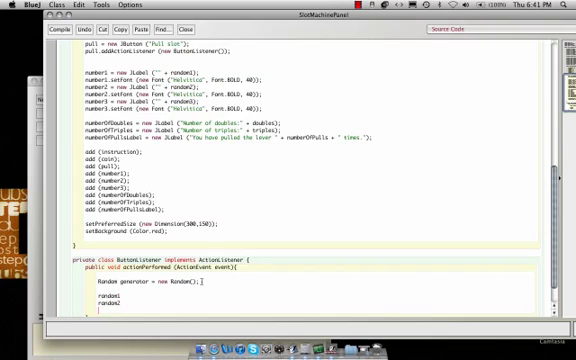
{"action": "type", "text": "random3"}
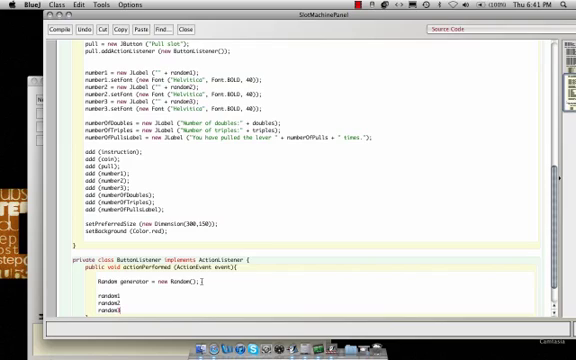
{"action": "scroll", "scroll_direction": "down", "scroll_amount": 3}
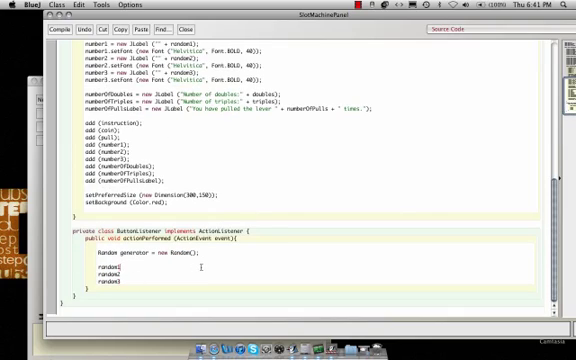
Assign random1, random2 and random3 'generator.nextInt(9) +1;', correcting a typo in generator
{"action": "type", "text": "="}
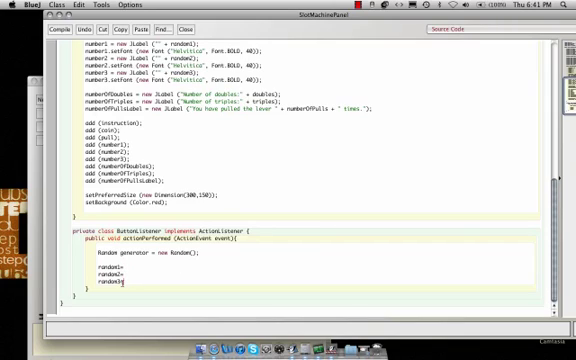
{"action": "type", "text": "="}
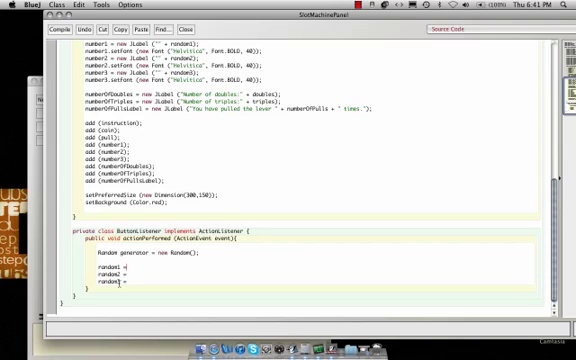
{"action": "type", "text": "g"}
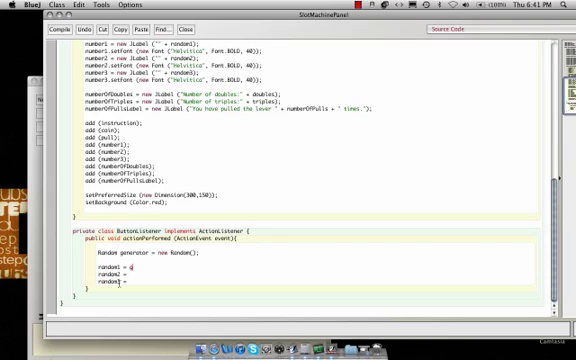
{"action": "type", "text": "generator."}
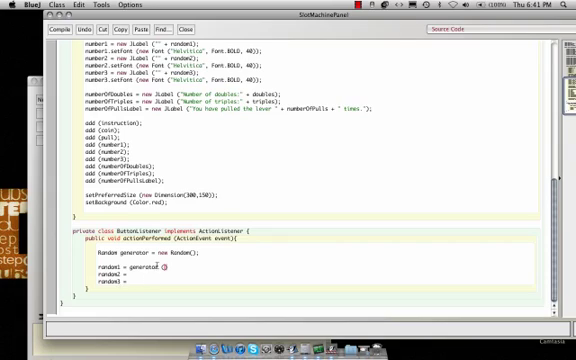
{"action": "double_click", "coordinate": [135, 246]}
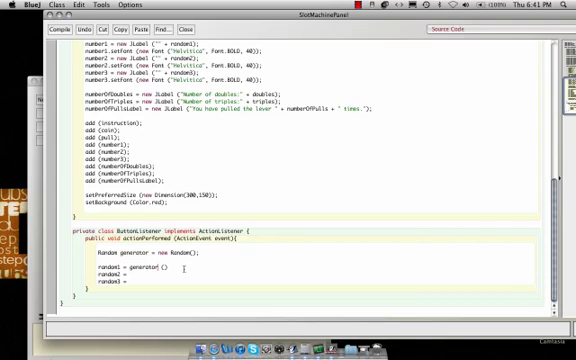
{"action": "type", "text": "nextInt"}
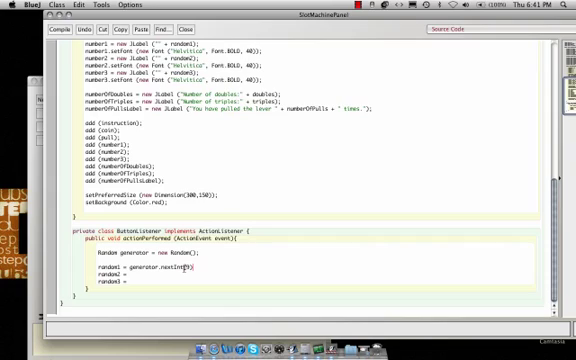
{"action": "type", "text": "+1;"}
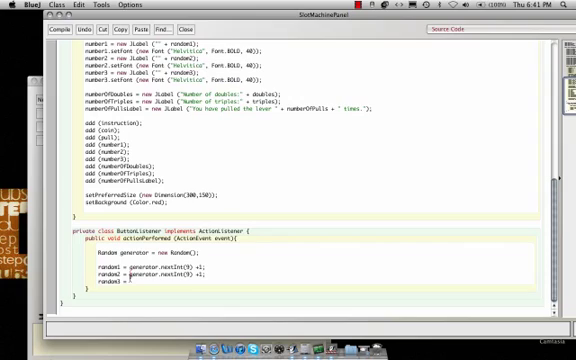
{"action": "type", "text": "generator.nextInt(9) +1;"}
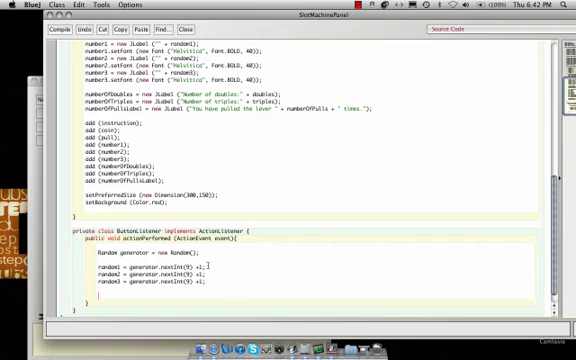
Start a 'number1.setText' line below the random assignments, then erase it
{"action": "type", "text": "number1"}
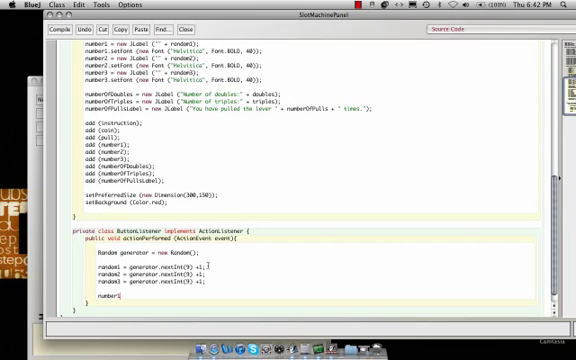
{"action": "type", "text": ".setTe"}
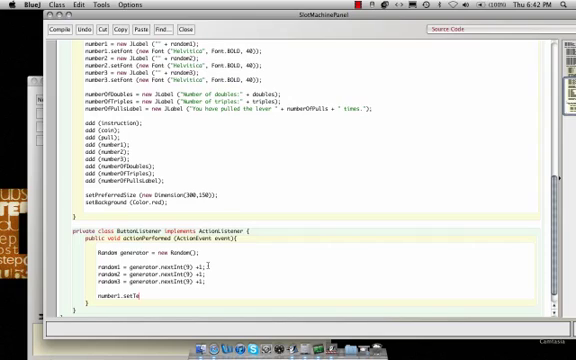
{"action": "type", "text": "xt ("}
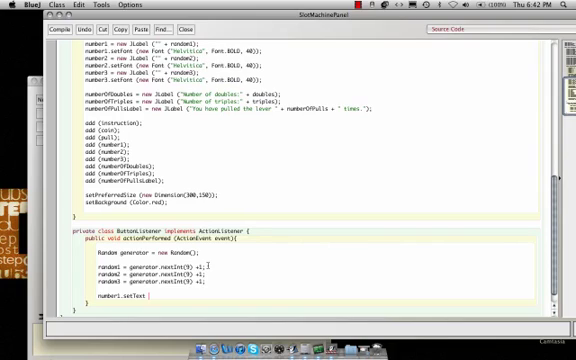
{"action": "key", "text": "BackSpace"}
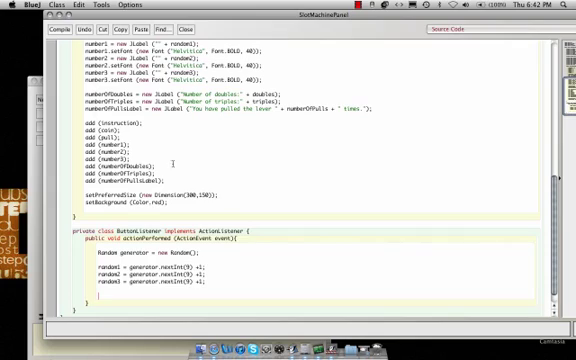
{"action": "left_click", "coordinate": [20, 28]}
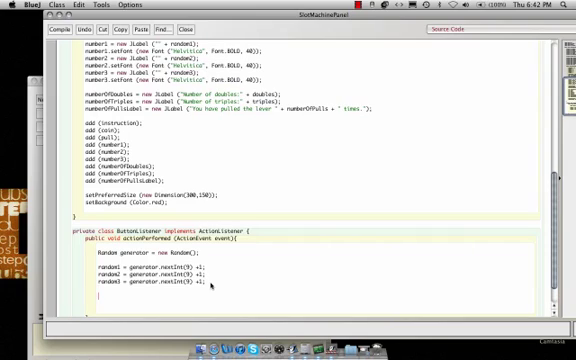
Add 'number1.setText("" + random1);' plus matching lines for number2 and number3
{"action": "type", "text": "num"}
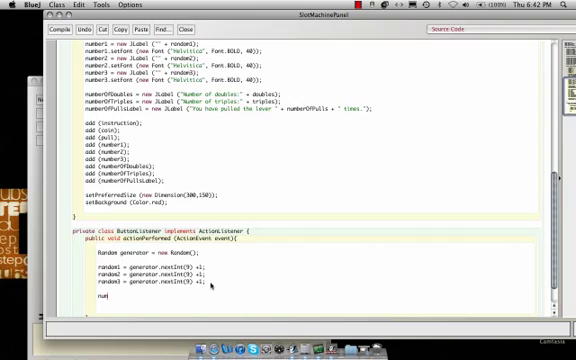
{"action": "type", "text": "ber"}
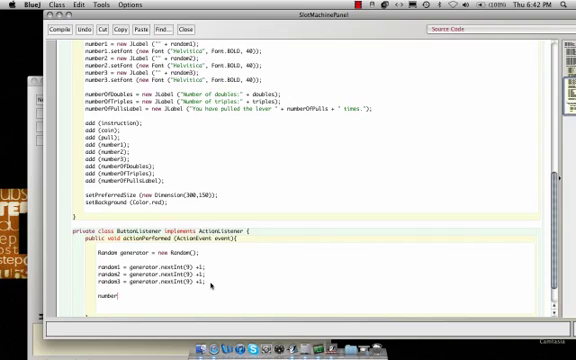
{"action": "type", "text": ".set"}
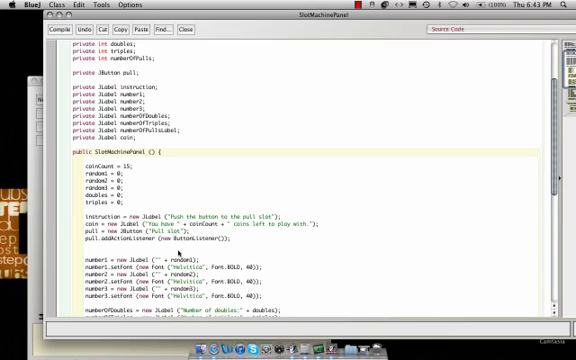
{"action": "scroll", "scroll_direction": "down", "scroll_amount": 3}
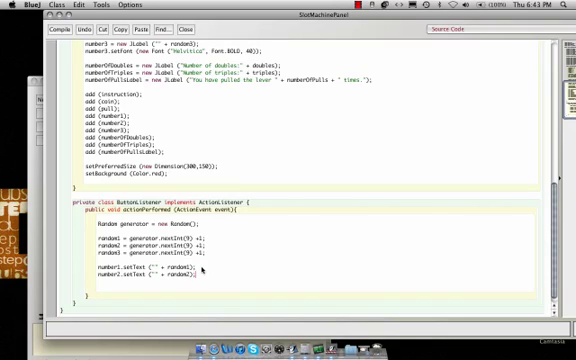
{"action": "type", "text": "numb"}
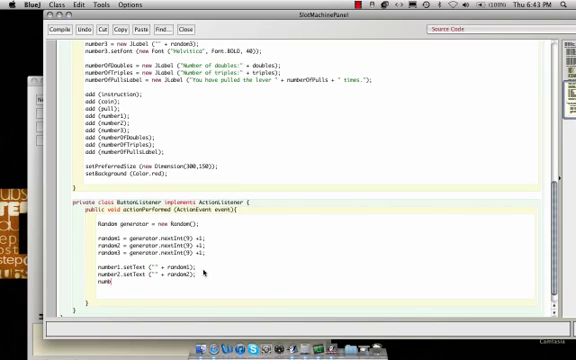
{"action": "type", "text": "number3.setText (\"\" + random3);"}
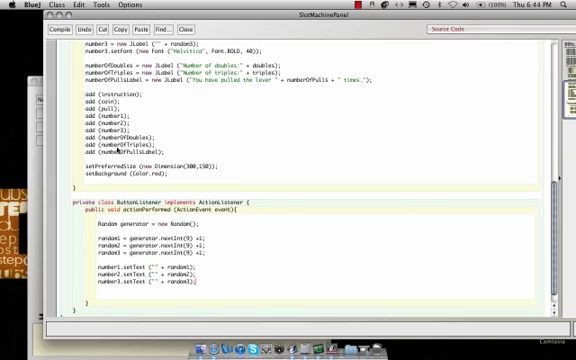
{"action": "left_click", "coordinate": [20, 30]}
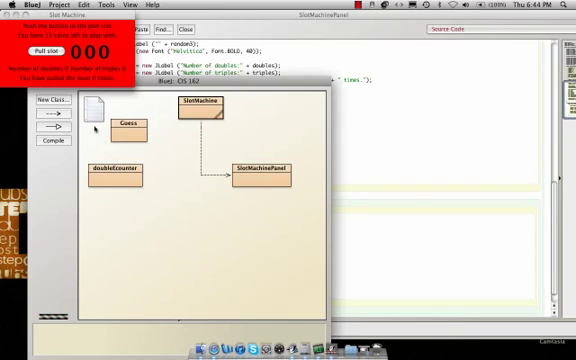
{"action": "left_click", "coordinate": [43, 46]}
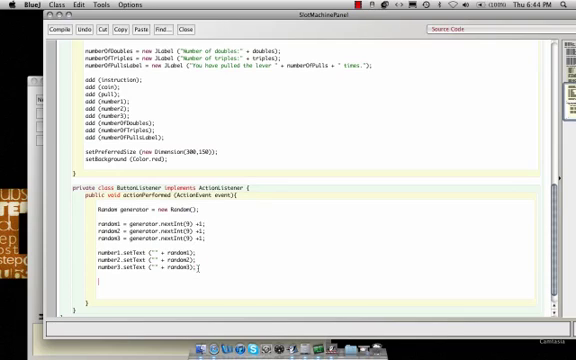
Type 'if (coinCount >= 1){' below the setText lines to open the block
{"action": "type", "text": "if ("}
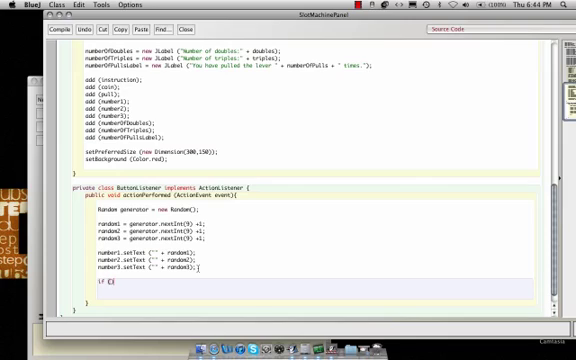
{"action": "type", "text": "coinCou"}
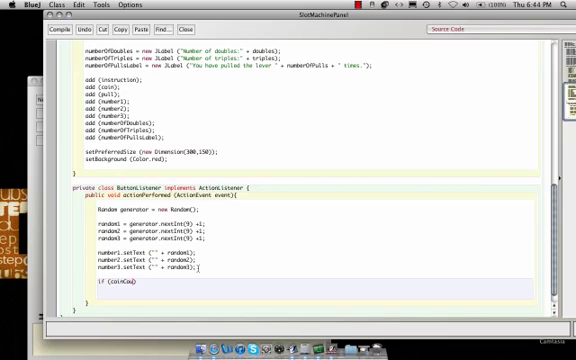
{"action": "type", "text": "="}
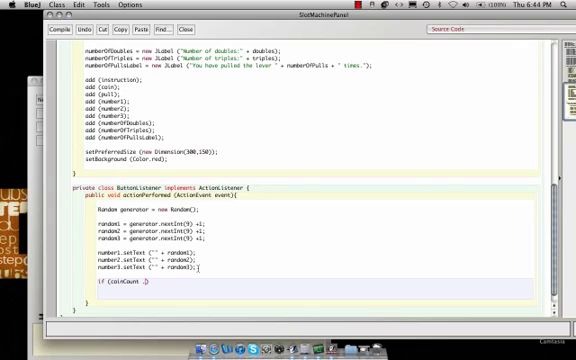
{"action": "type", "text": ">="}
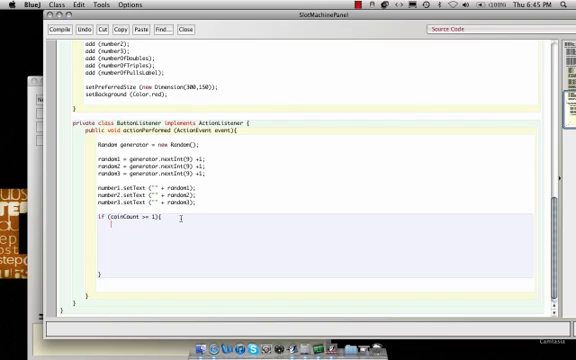
Add 'count--;' then 'if (random1==random2 && random2==random3)' inside the coin check
{"action": "type", "text": "count"}
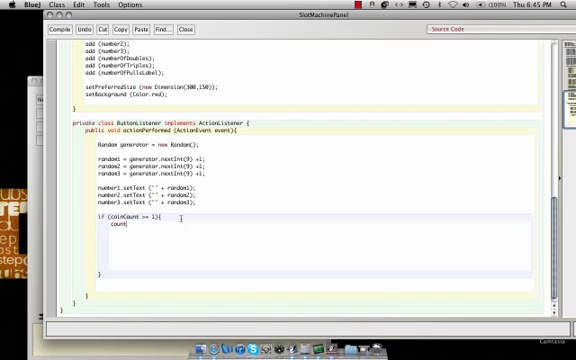
{"action": "type", "text": "--;"}
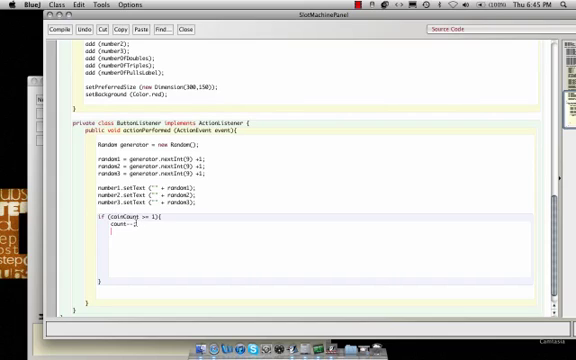
{"action": "type", "text": "if ()"}
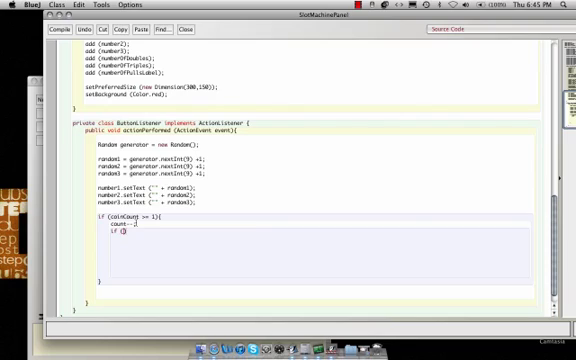
{"action": "type", "text": "random)"}
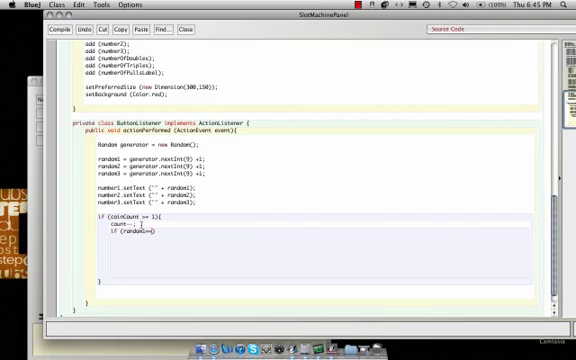
{"action": "type", "text": "=random2"}
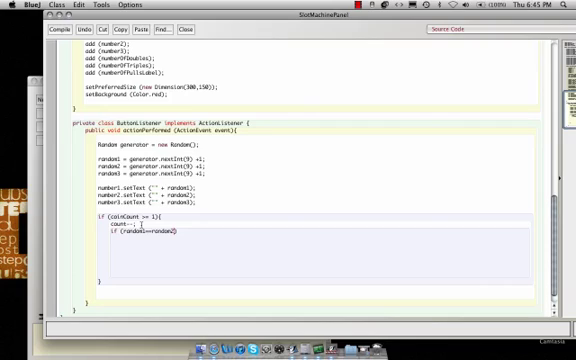
{"action": "type", "text": "&&"}
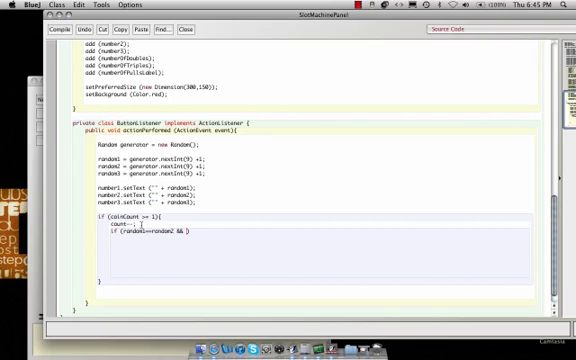
{"action": "type", "text": "random2"}
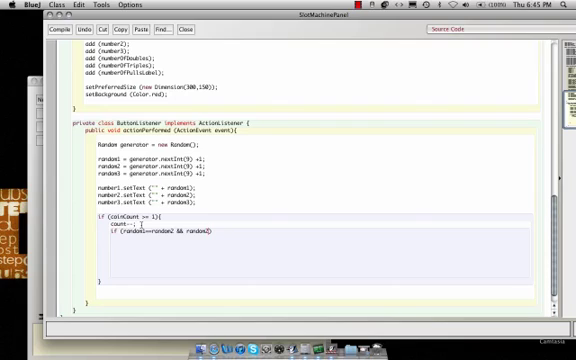
{"action": "type", "text": "==random"}
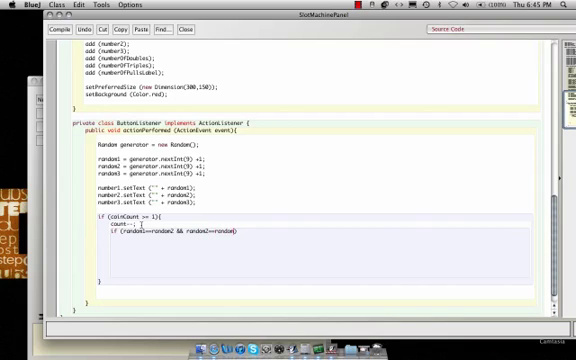
{"action": "type", "text": "){"}
{"action": "type", "text": "tripl"}
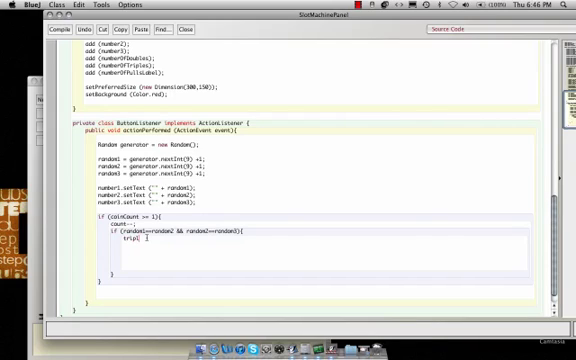
Fill the triple block with 'triples++;' and 'coinCount += 30;'
{"action": "type", "text": "es++;"}
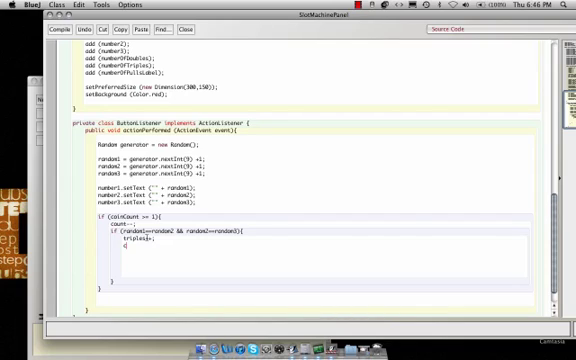
{"action": "type", "text": "coinCount += 3"}
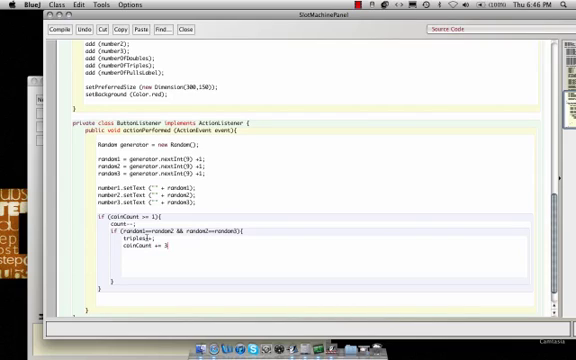
{"action": "type", "text": "0;"}
{"action": "type", "text": "if ("}
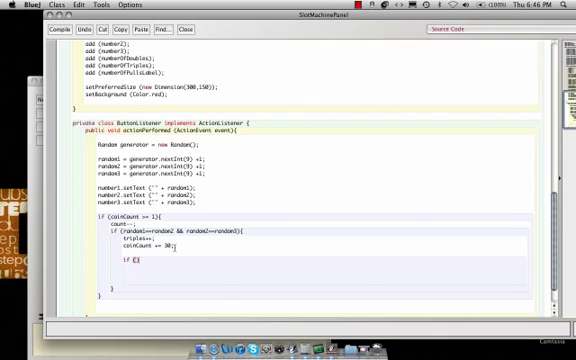
Type 'if (random1==random2 || random2==random3 || random1==random3)' with 'doubles++;' and a coinCount line
{"action": "type", "text": "random1=="}
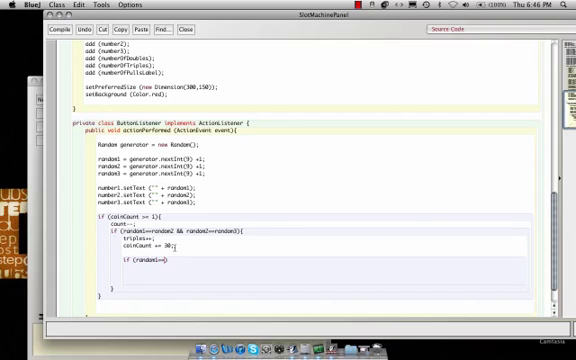
{"action": "type", "text": "ndom2 || random2==random3)"}
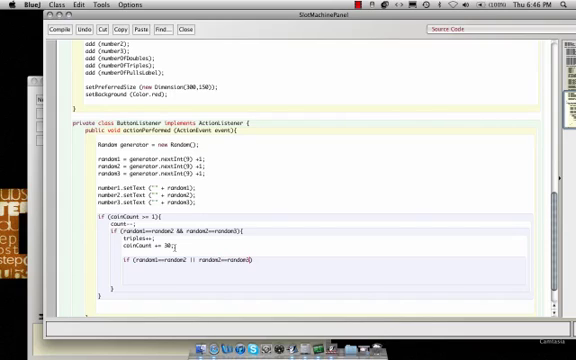
{"action": "type", "text": "|| random1==random3"}
{"action": "type", "text": "doubles++;"}
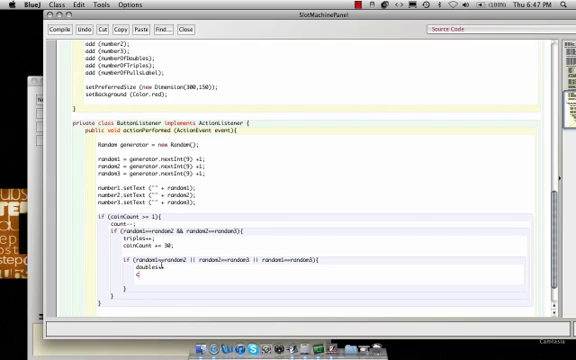
{"action": "type", "text": "coinCount"}
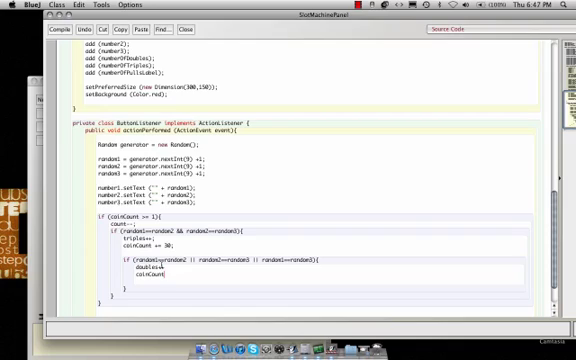